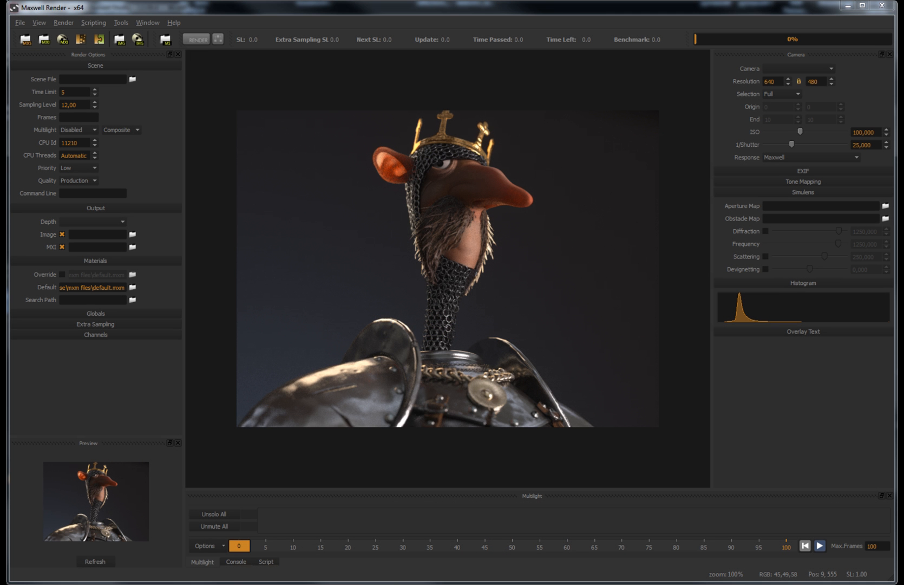
pyautogui.moveTo(601, 233)
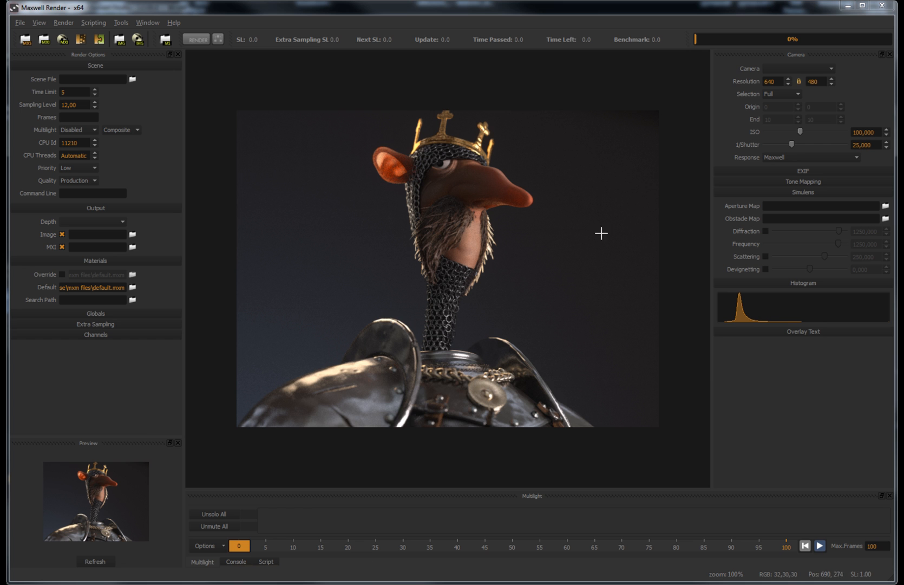
pyautogui.moveTo(334, 196)
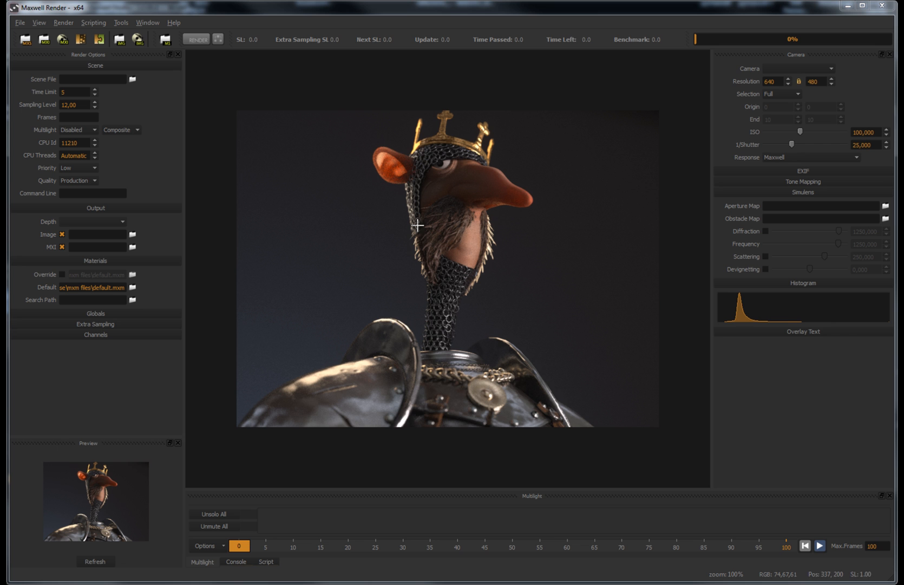
pyautogui.moveTo(389, 145)
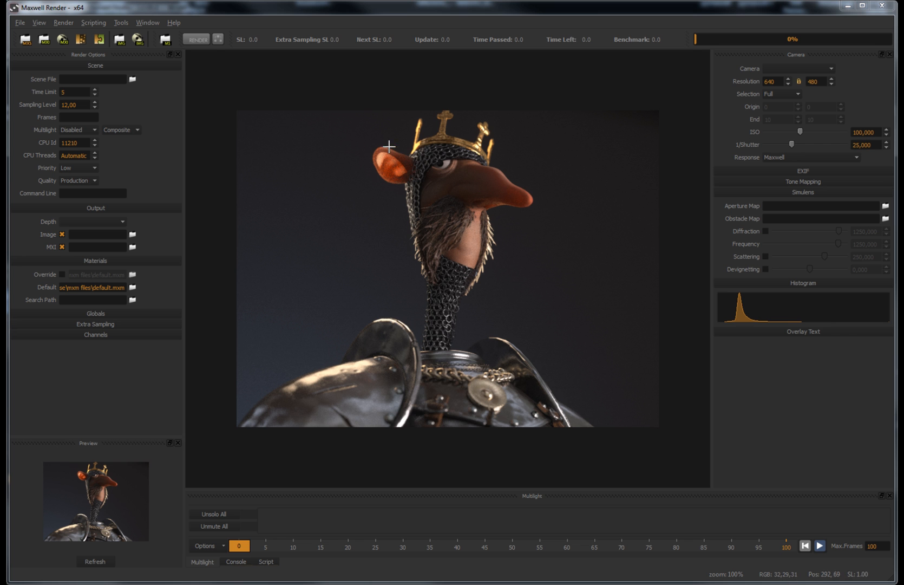
pyautogui.moveTo(376, 145)
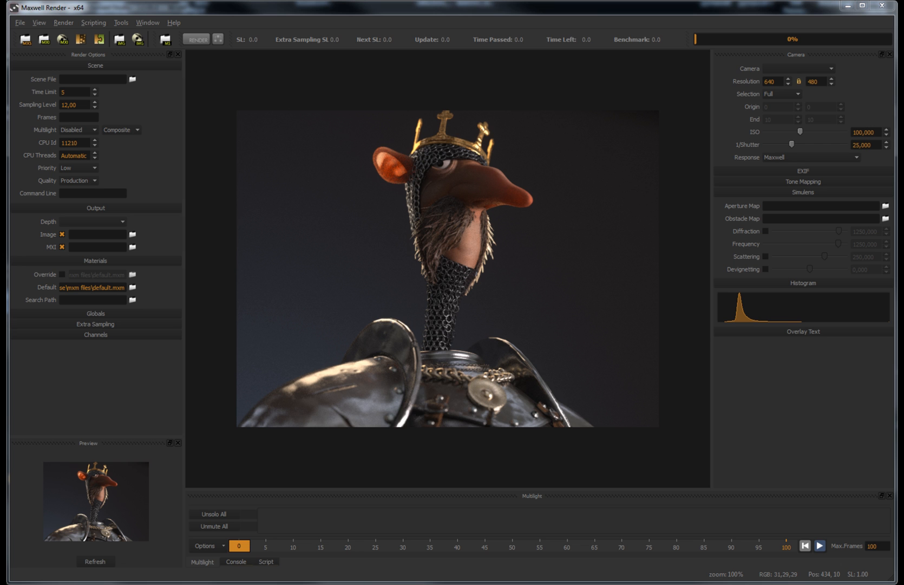
pyautogui.moveTo(301, 5)
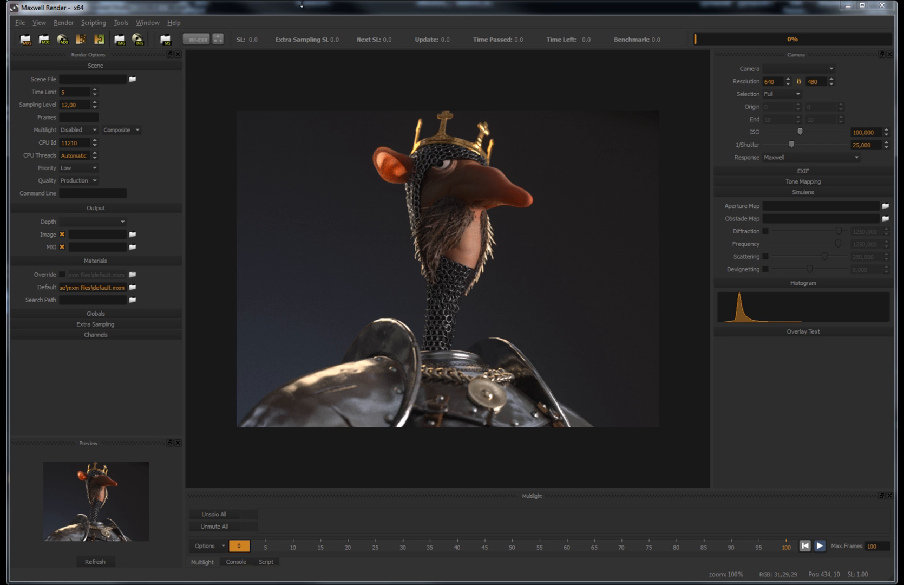
pyautogui.moveTo(271, 281)
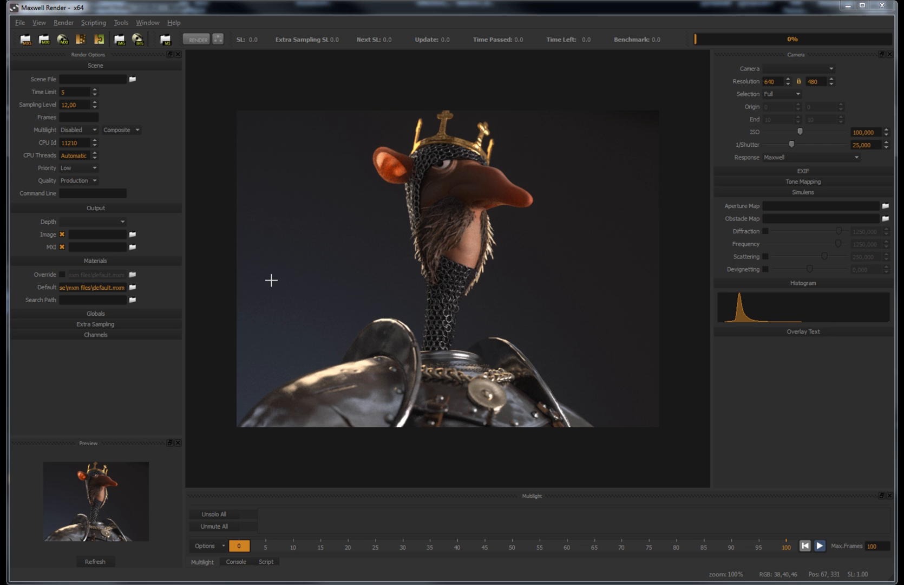
pyautogui.moveTo(464, 403)
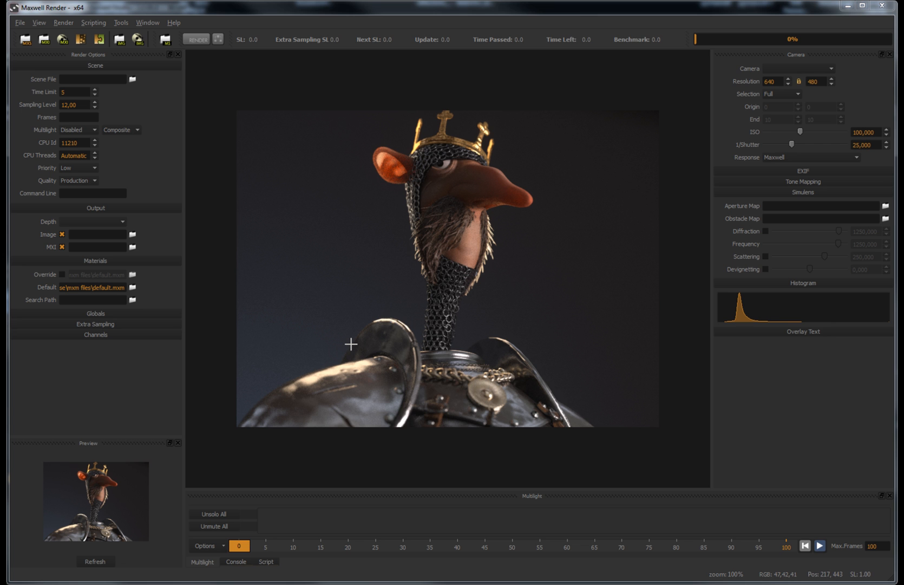
pyautogui.moveTo(431, 167)
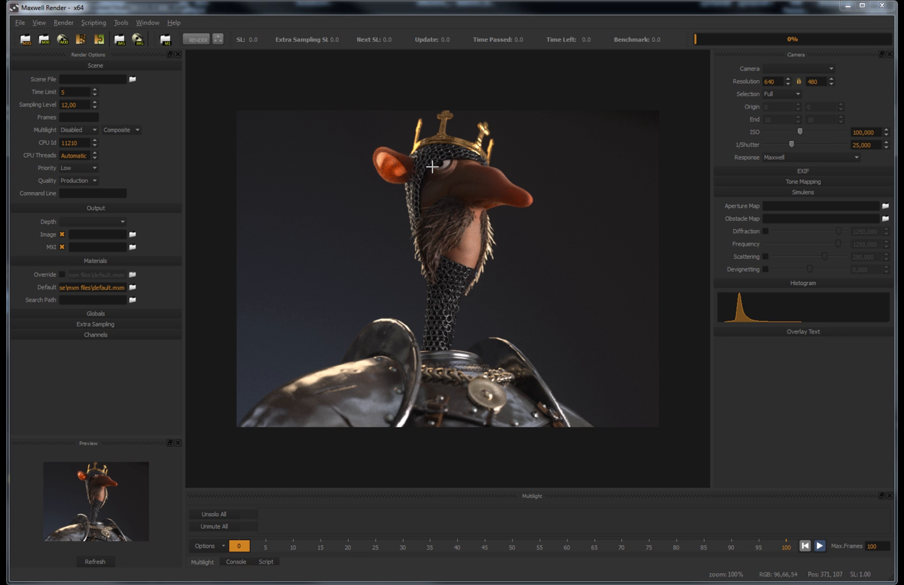
pyautogui.moveTo(443, 263)
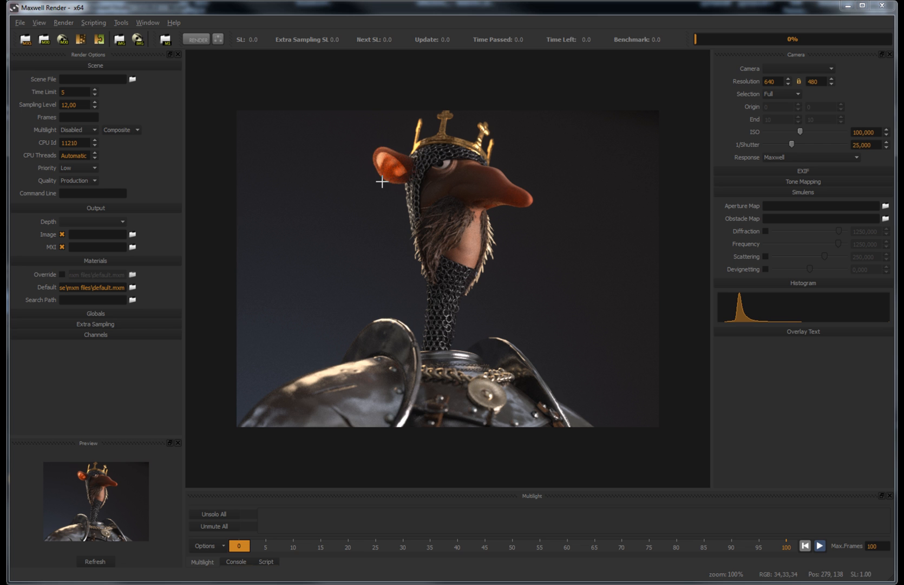
pyautogui.moveTo(397, 144)
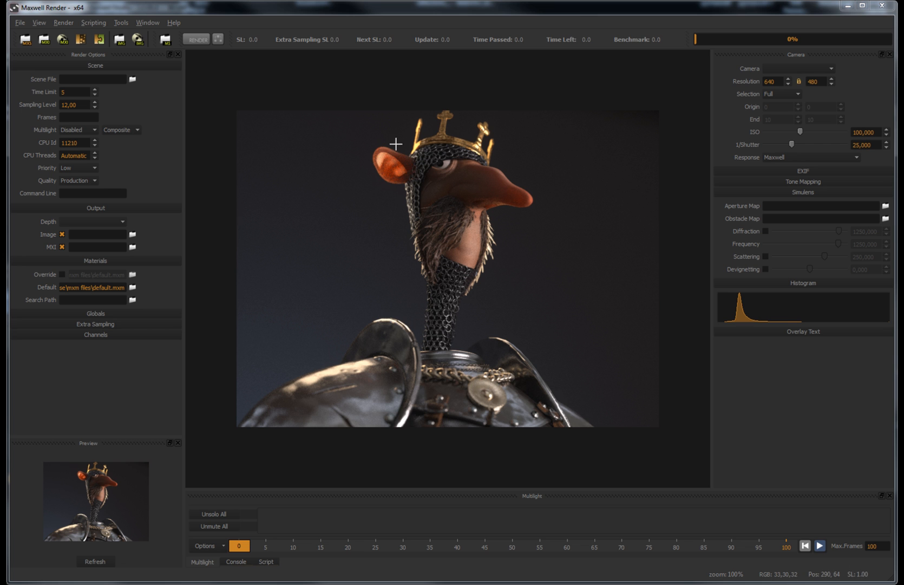
pyautogui.moveTo(404, 186)
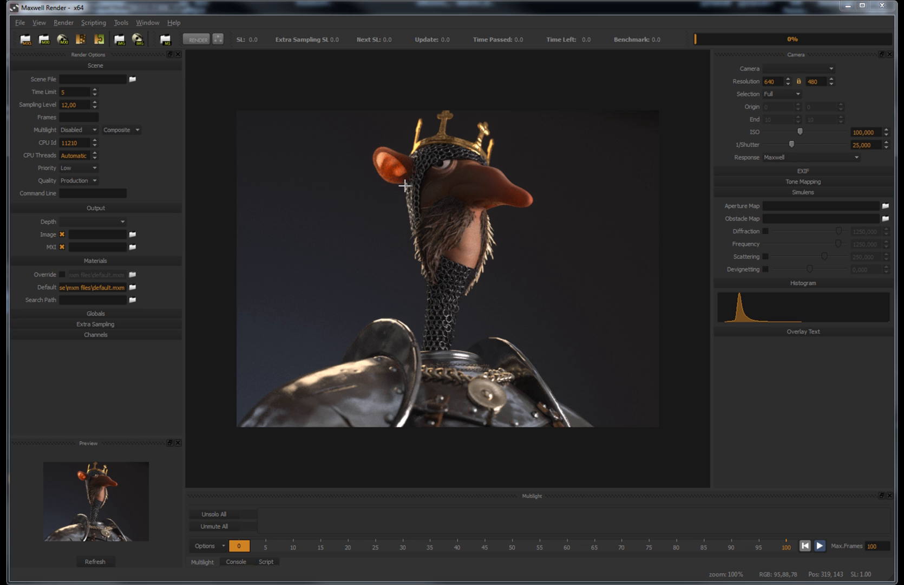
pyautogui.moveTo(399, 188)
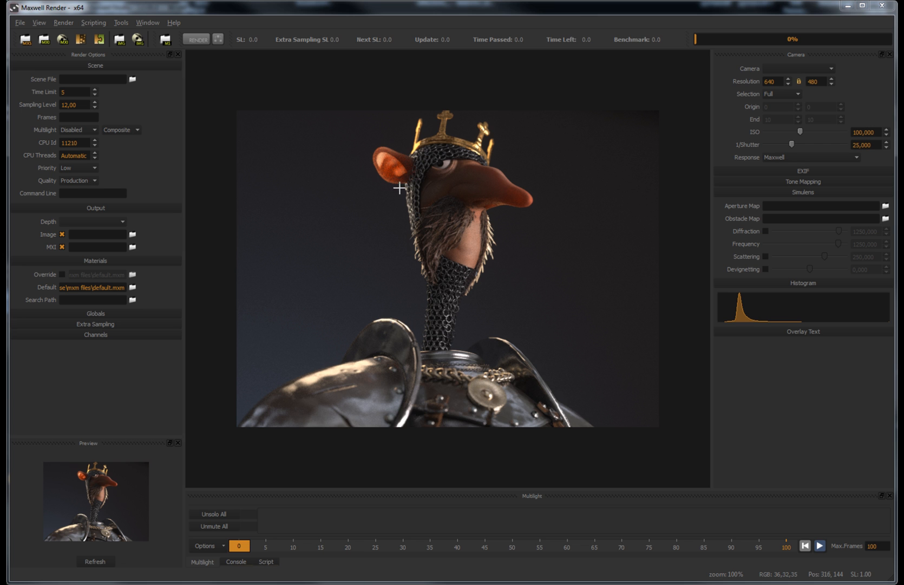
pyautogui.moveTo(274, 247)
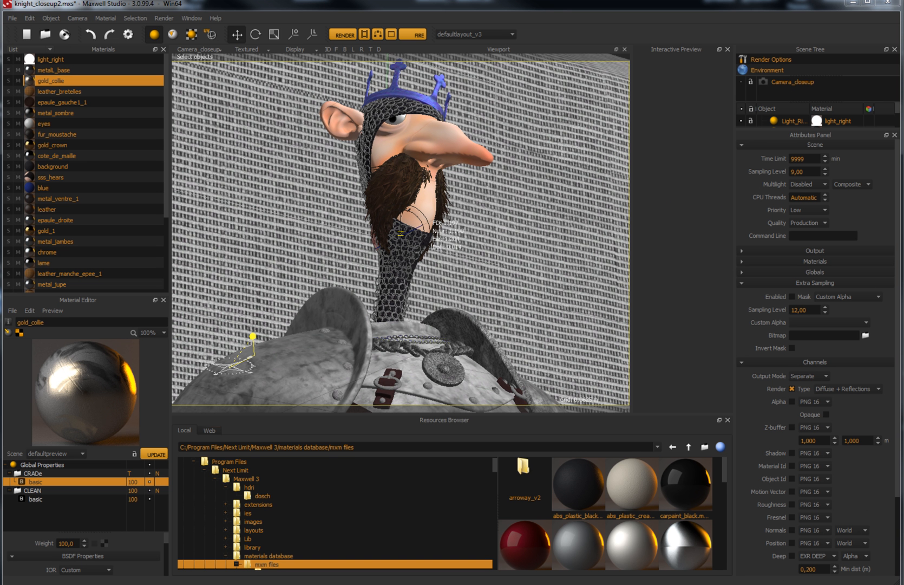
pyautogui.moveTo(898, 140)
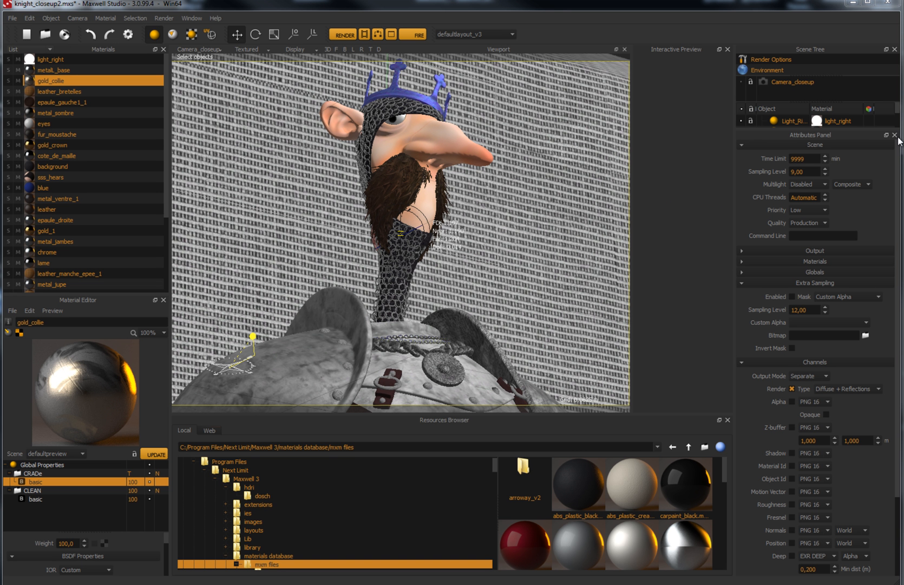
pyautogui.moveTo(872, 197)
pyautogui.write('15')
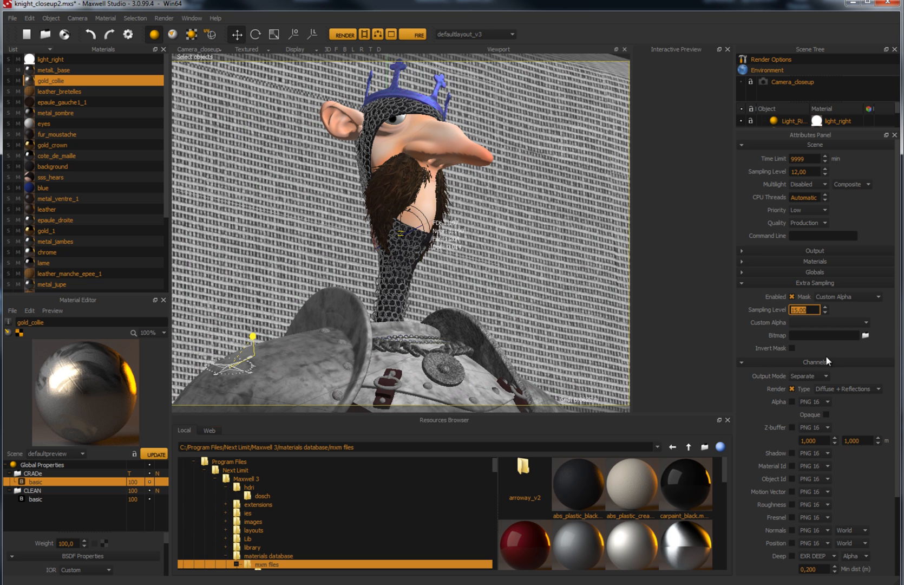
pyautogui.moveTo(867, 300)
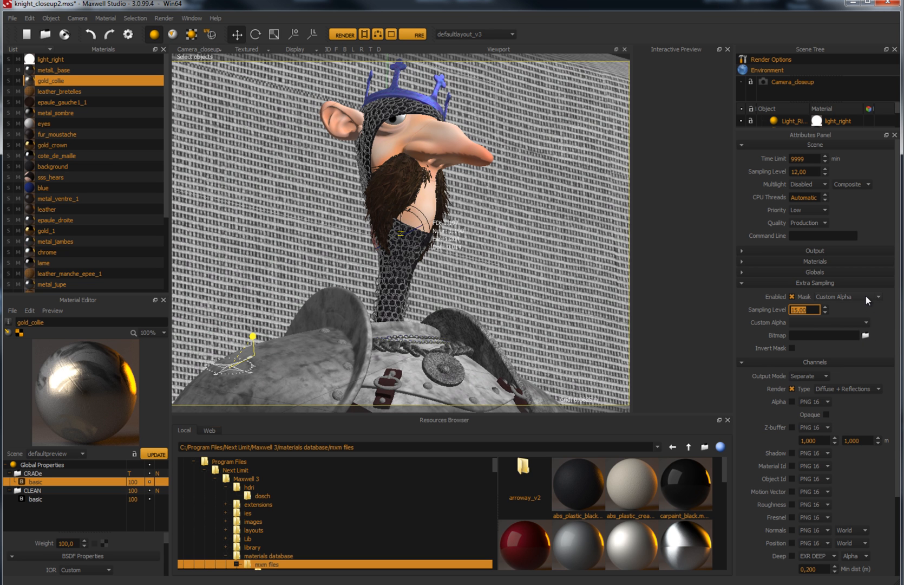
# - Try the Alpha mask, revert extra sampling to Custom Alpha, and enable the Custom Alpha channel output
pyautogui.click(877, 296)
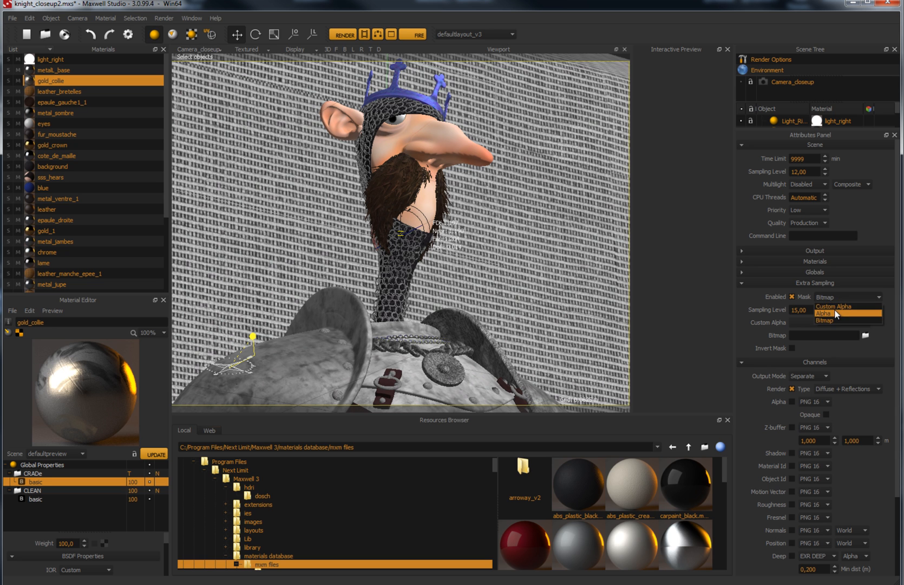
pyautogui.click(825, 313)
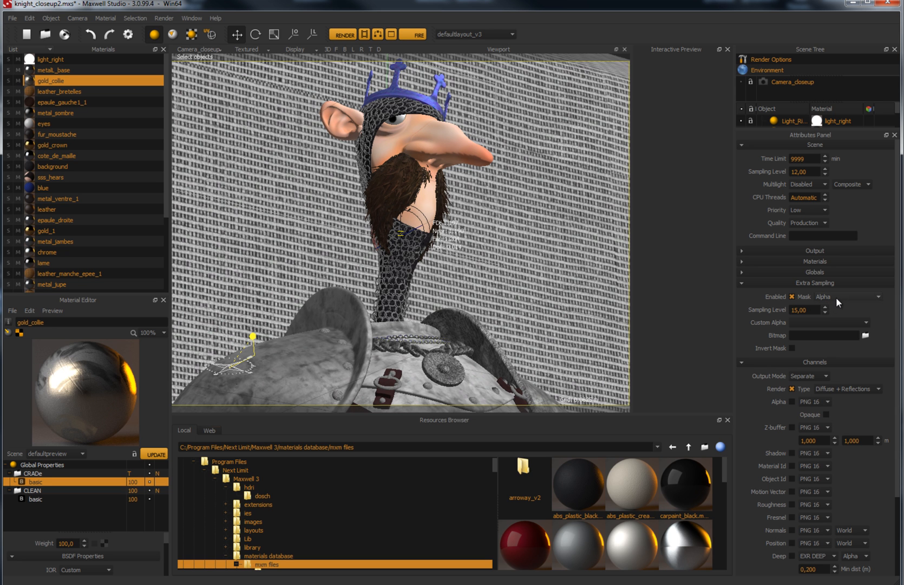
pyautogui.click(844, 296)
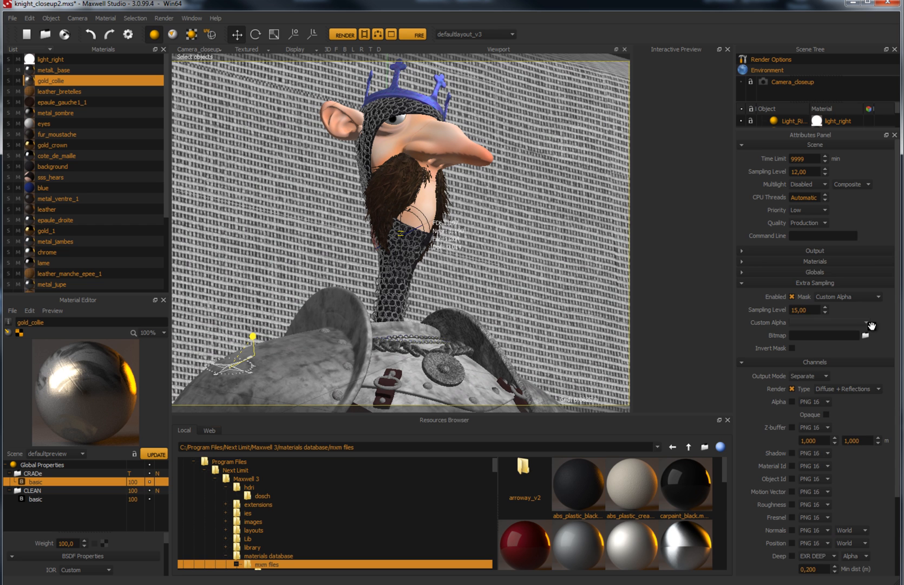
pyautogui.scroll(-3)
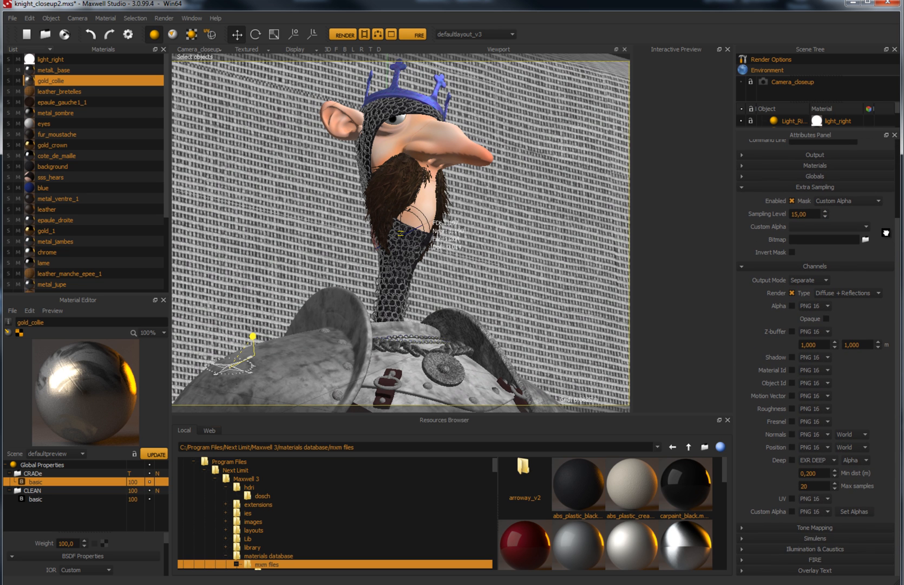
pyautogui.click(790, 511)
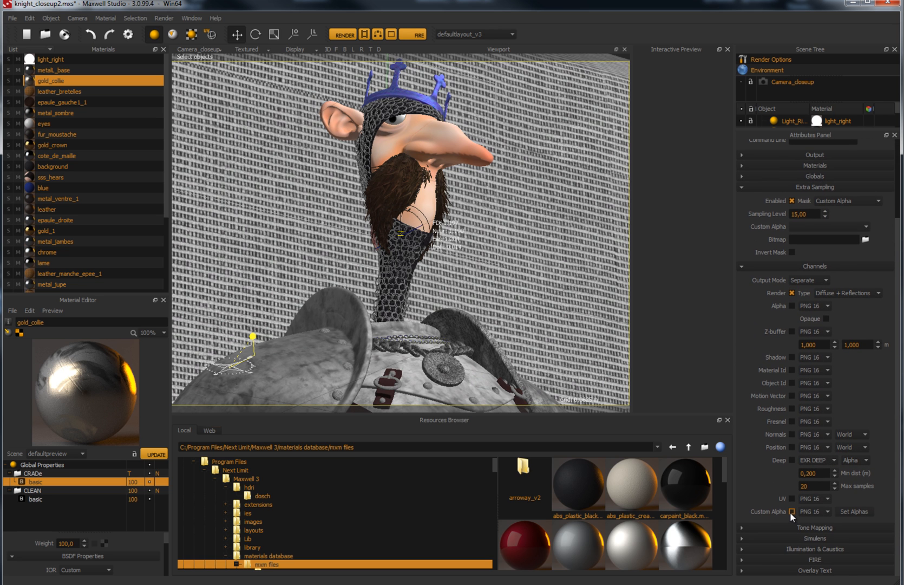
# - Create custom alpha channel 'Armour' and assign the BRAS|CLOU arm stud objects to it
pyautogui.click(855, 511)
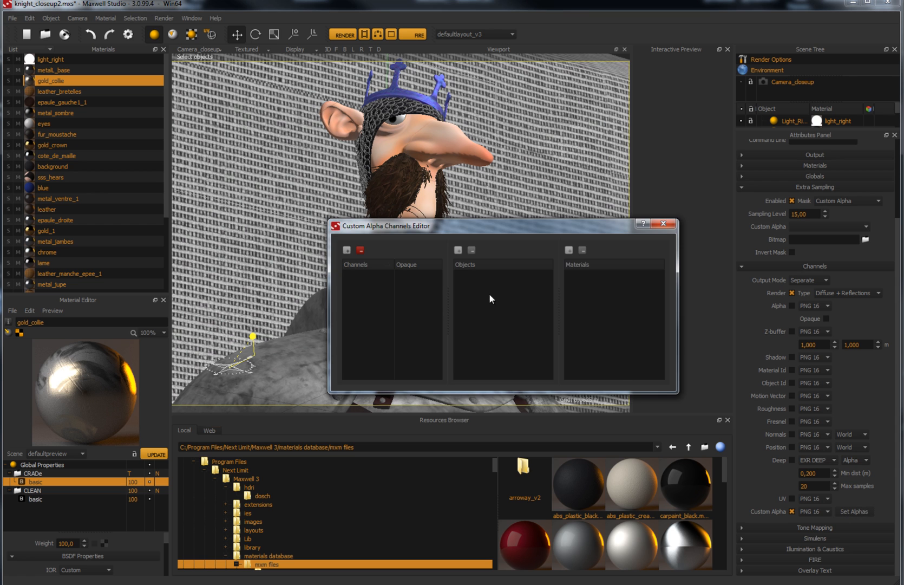
pyautogui.click(346, 250)
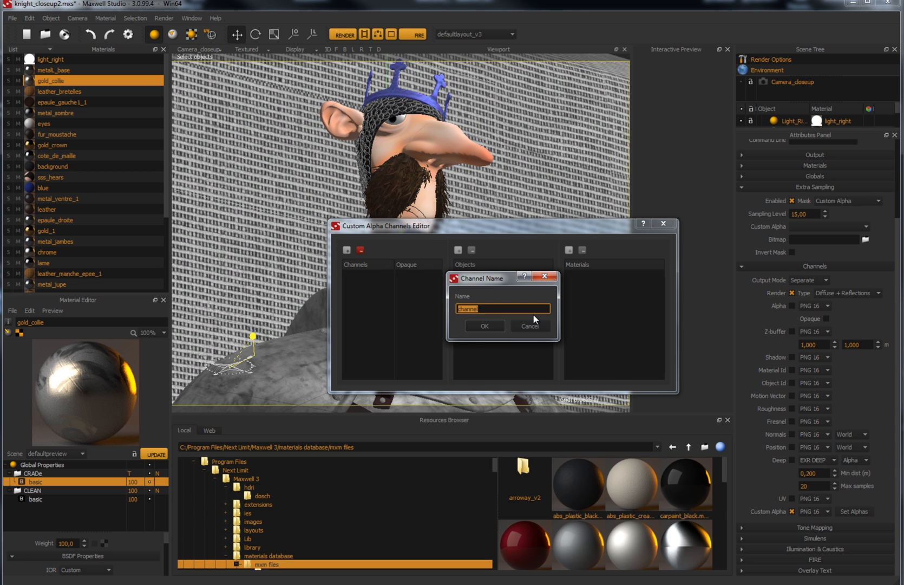
pyautogui.write('Armour')
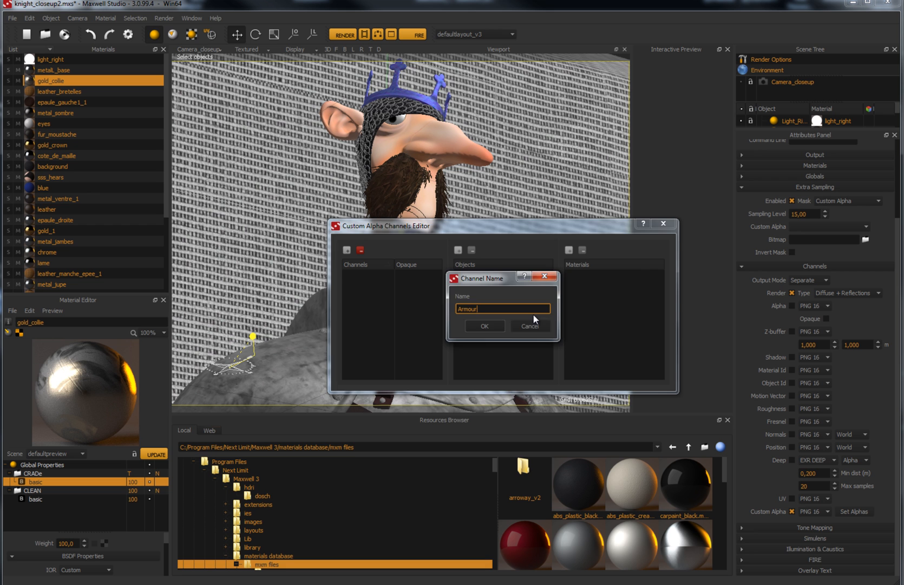
pyautogui.click(484, 325)
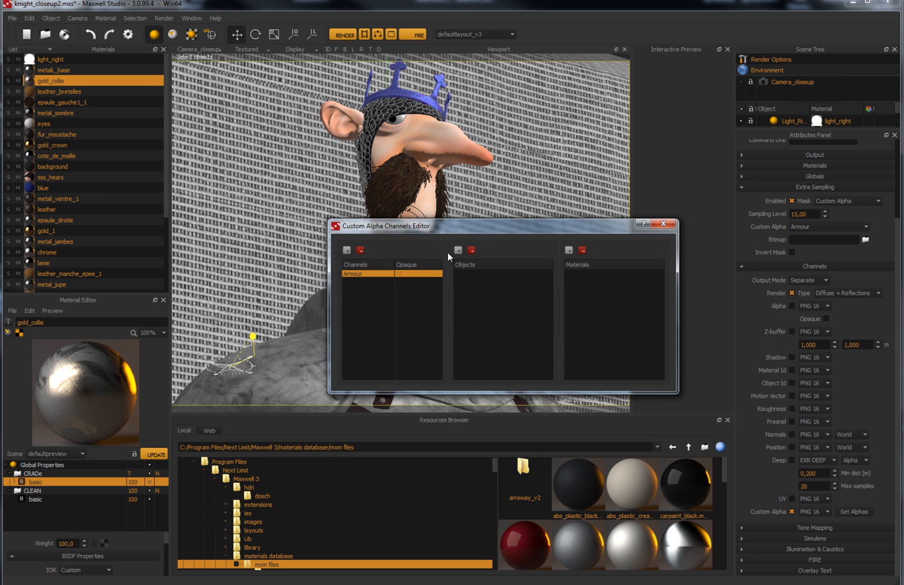
pyautogui.click(457, 250)
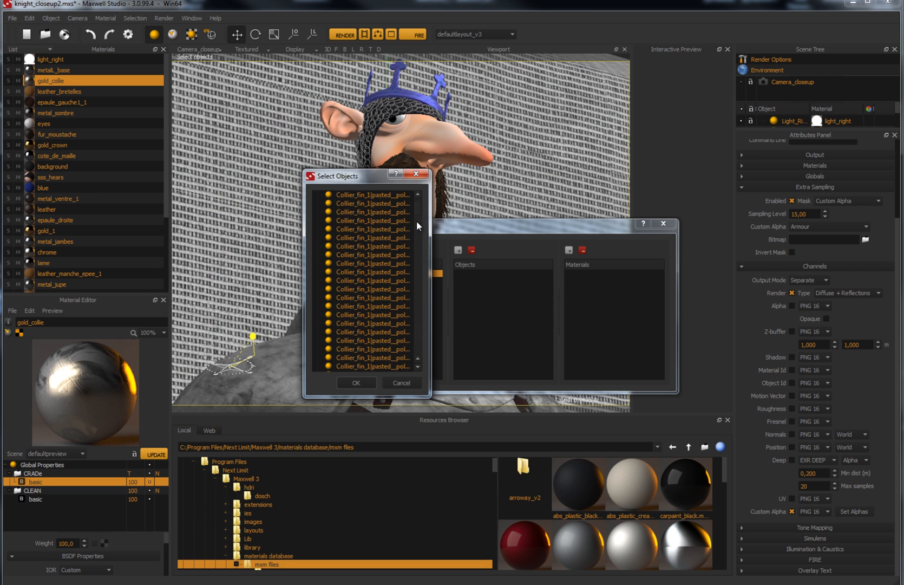
pyautogui.scroll(-3)
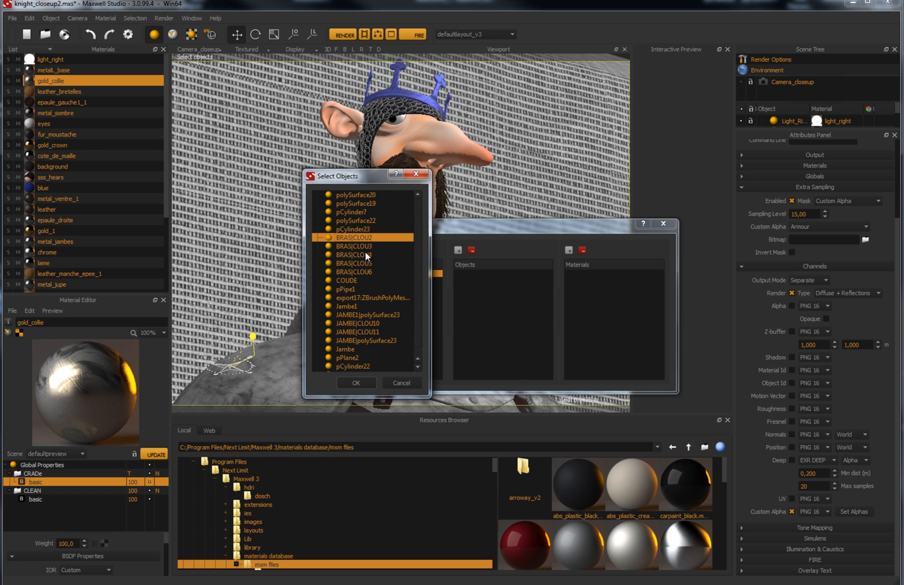
pyautogui.click(356, 382)
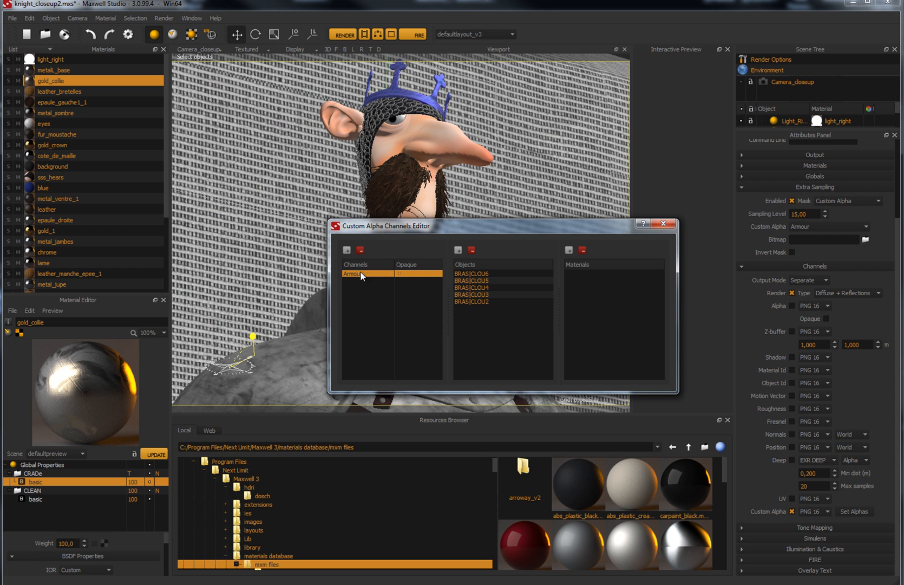
# - Add a second custom alpha channel 'Skin' and start choosing its materials
pyautogui.click(347, 250)
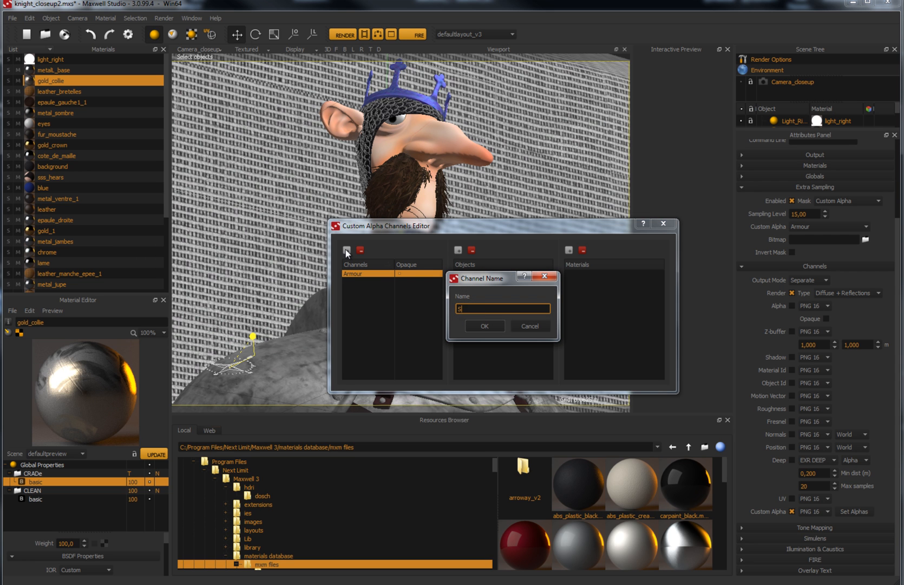
pyautogui.click(484, 325)
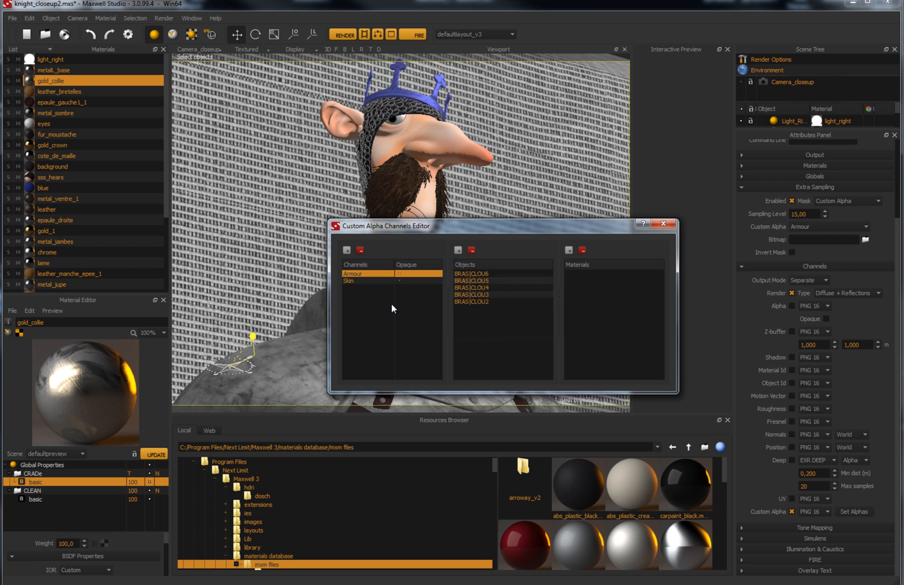
pyautogui.click(570, 250)
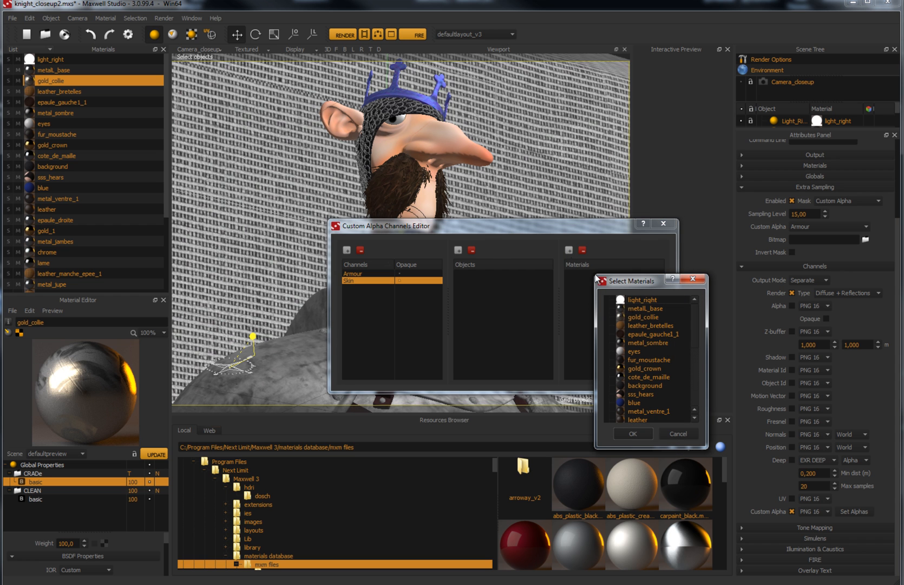
pyautogui.moveTo(654, 386)
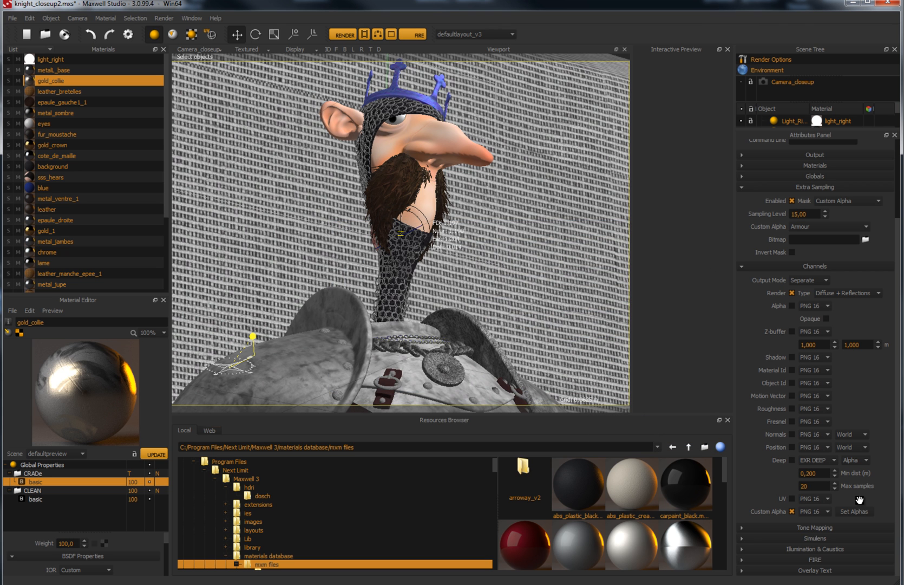
pyautogui.moveTo(461, 69)
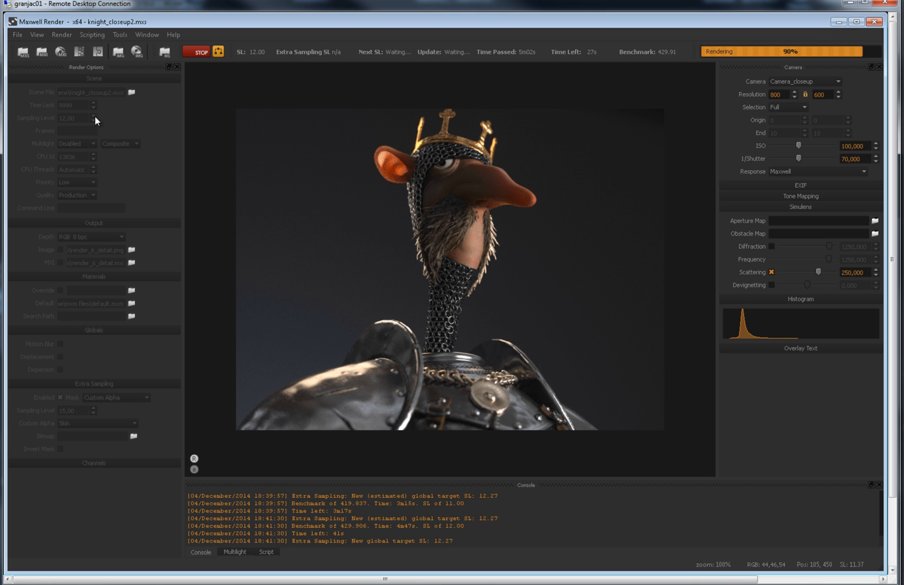
pyautogui.moveTo(76, 224)
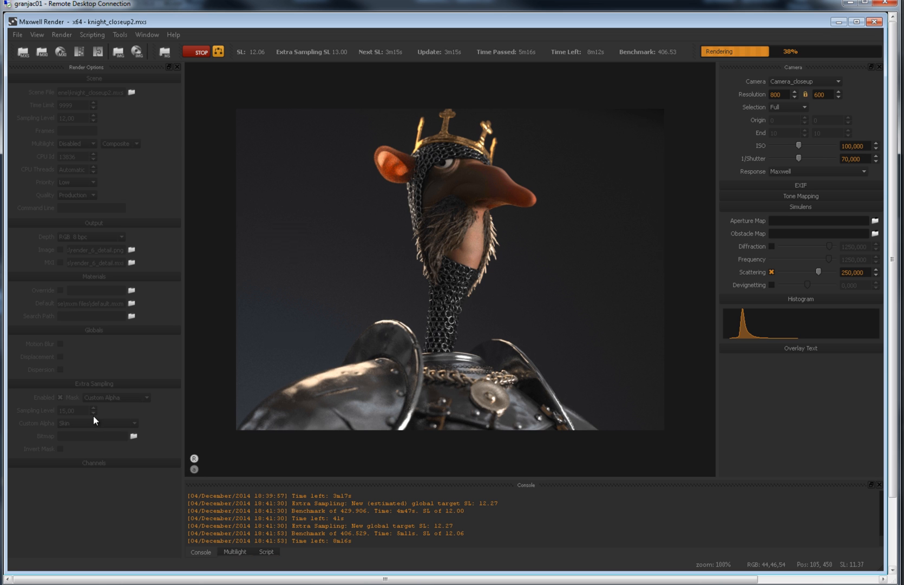
pyautogui.moveTo(250, 226)
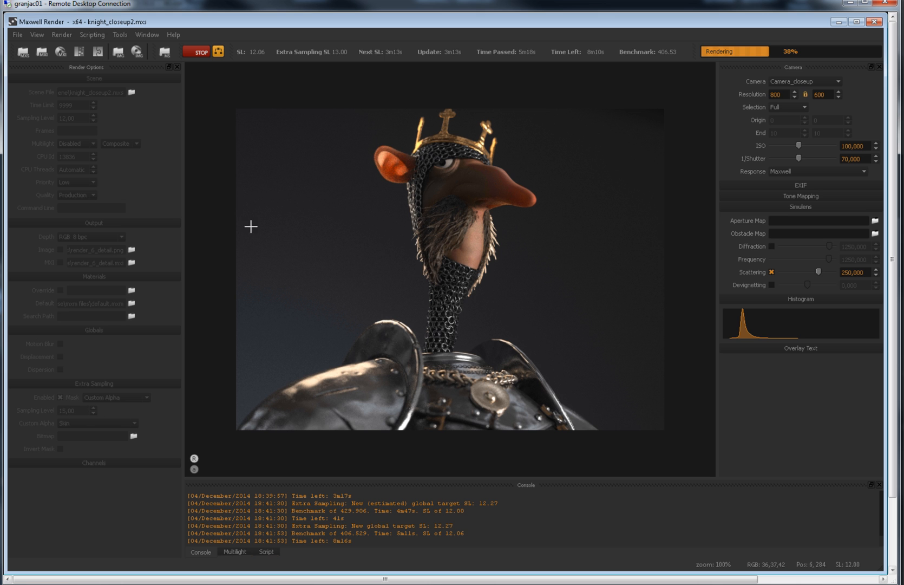
pyautogui.moveTo(347, 67)
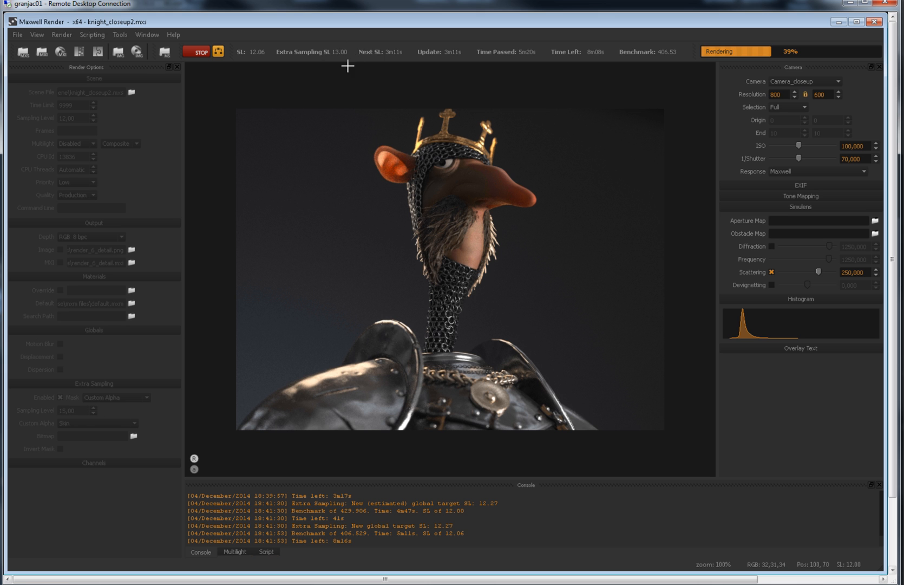
pyautogui.moveTo(331, 45)
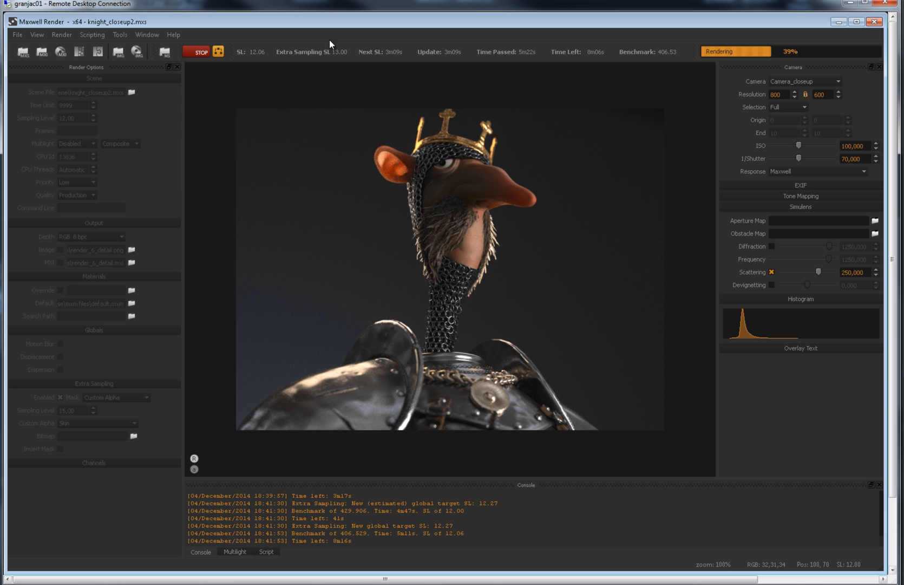
pyautogui.moveTo(331, 233)
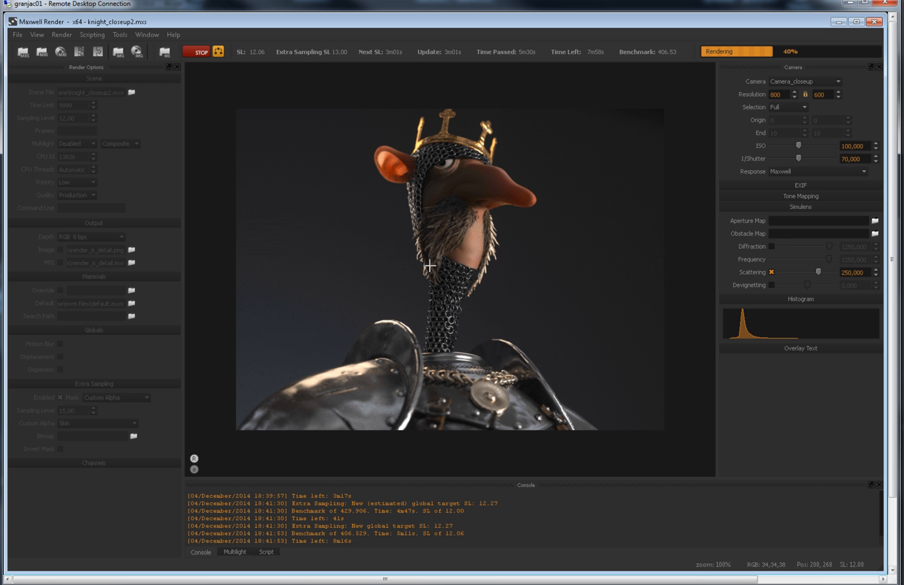
pyautogui.moveTo(854, 570)
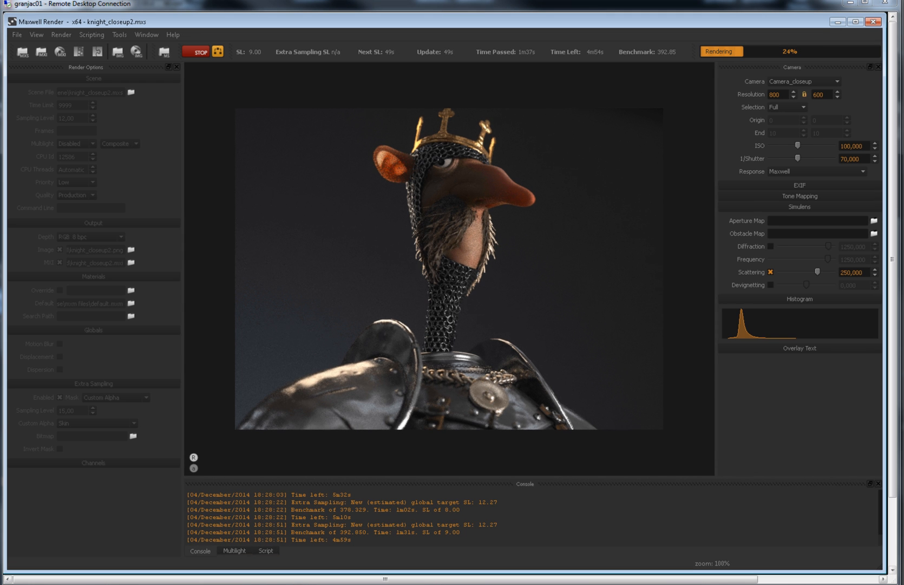
pyautogui.moveTo(169, 127)
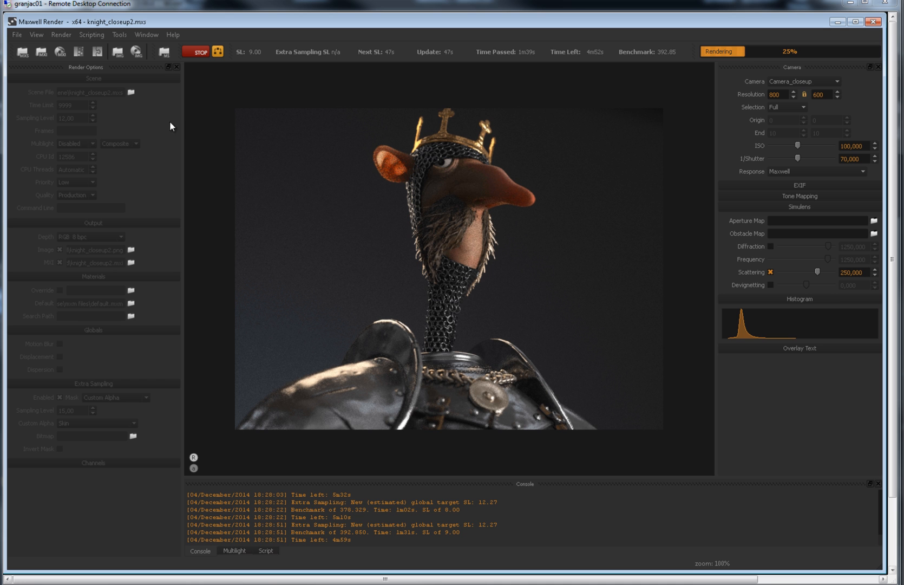
# - Stop the render, set Sampling Level to 10, and start rendering again
pyautogui.click(198, 52)
pyautogui.write('16')
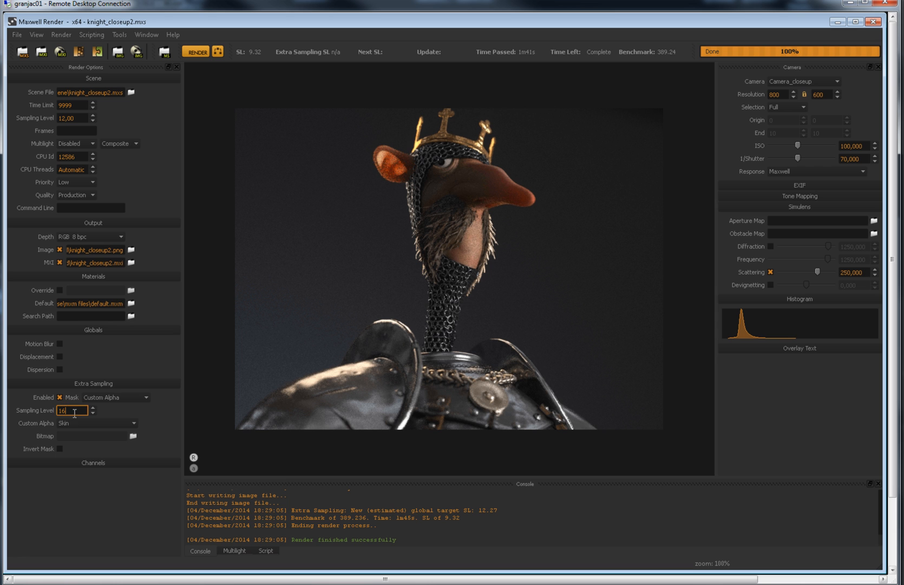
pyautogui.click(96, 424)
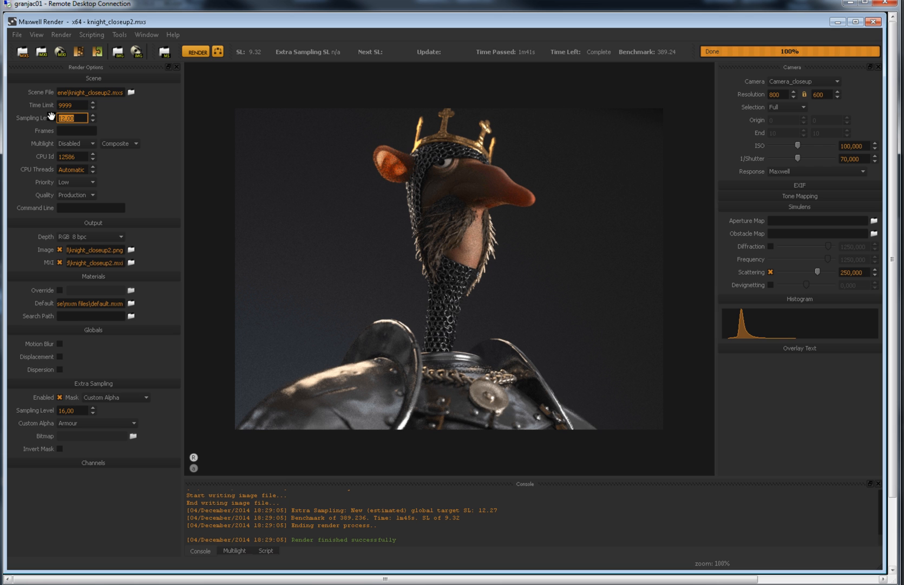
pyautogui.write('10')
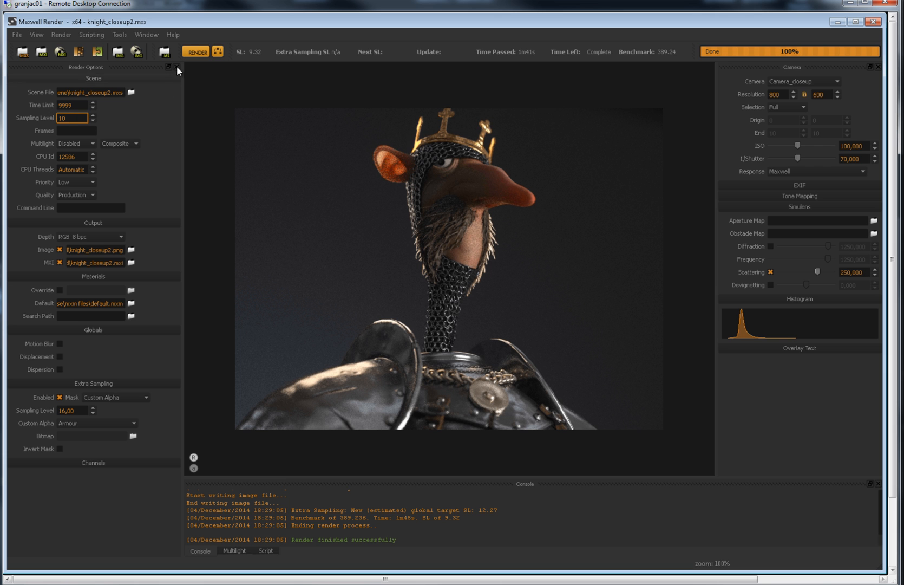
pyautogui.click(196, 51)
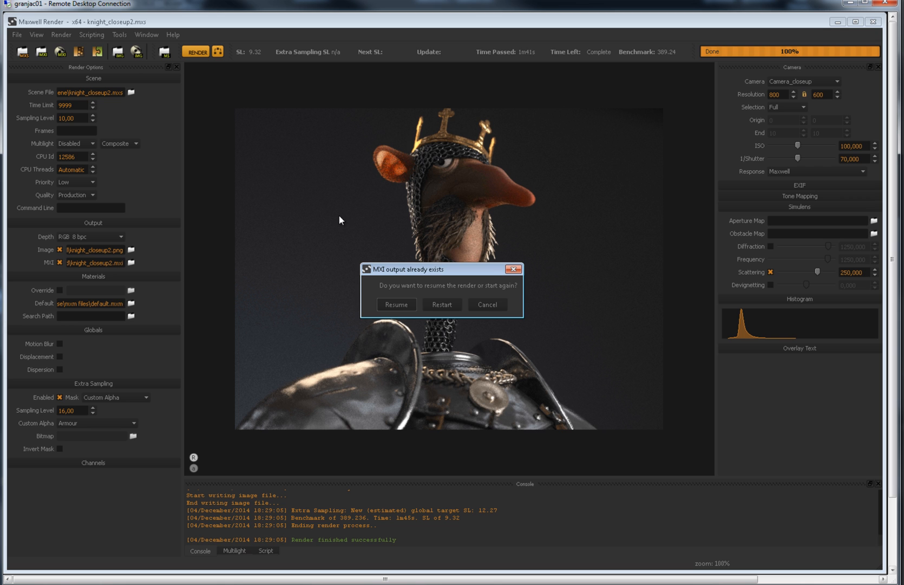